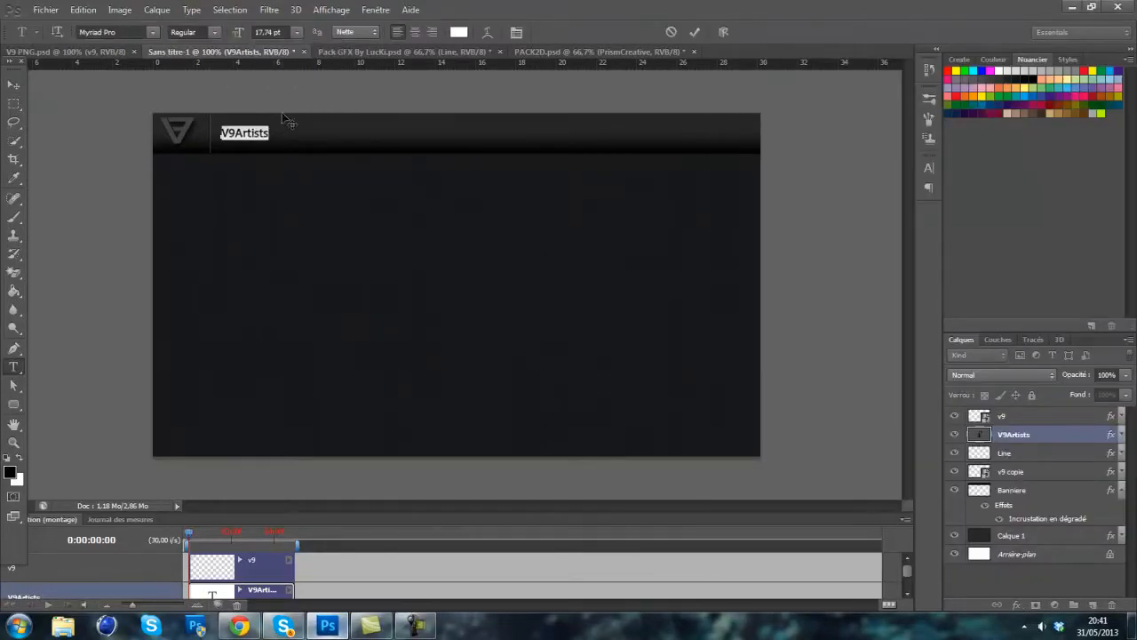
- Add the "V9Artists" title beside the logo plus "Home" and "Roster" menu labels
{"action": "left_click", "coordinate": [405, 52]}
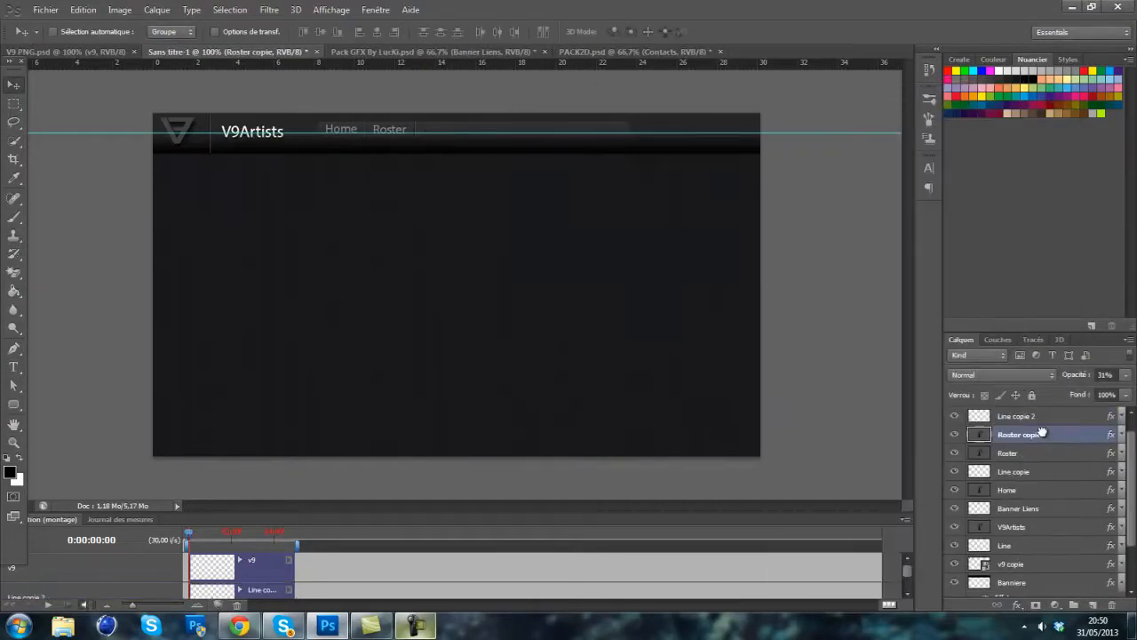
- Add Portfolio, Contact Us, Youtube entries with a Background/Logo/Wallpaper submenu and a Reptile banner
{"action": "right_click", "coordinate": [1021, 434]}
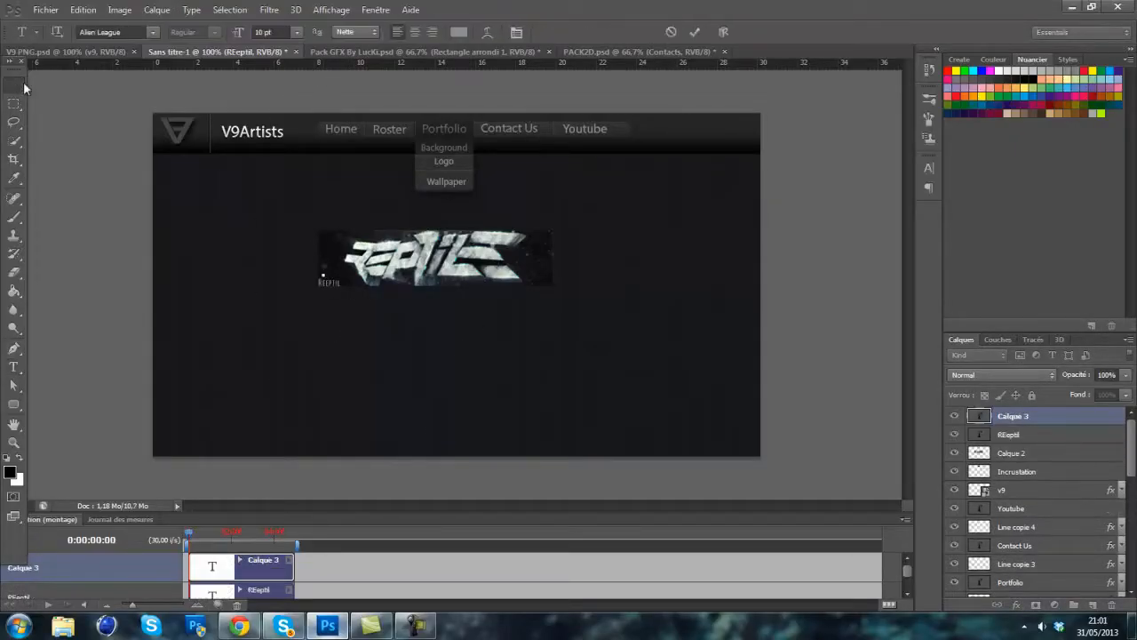
{"action": "left_click", "coordinate": [238, 625]}
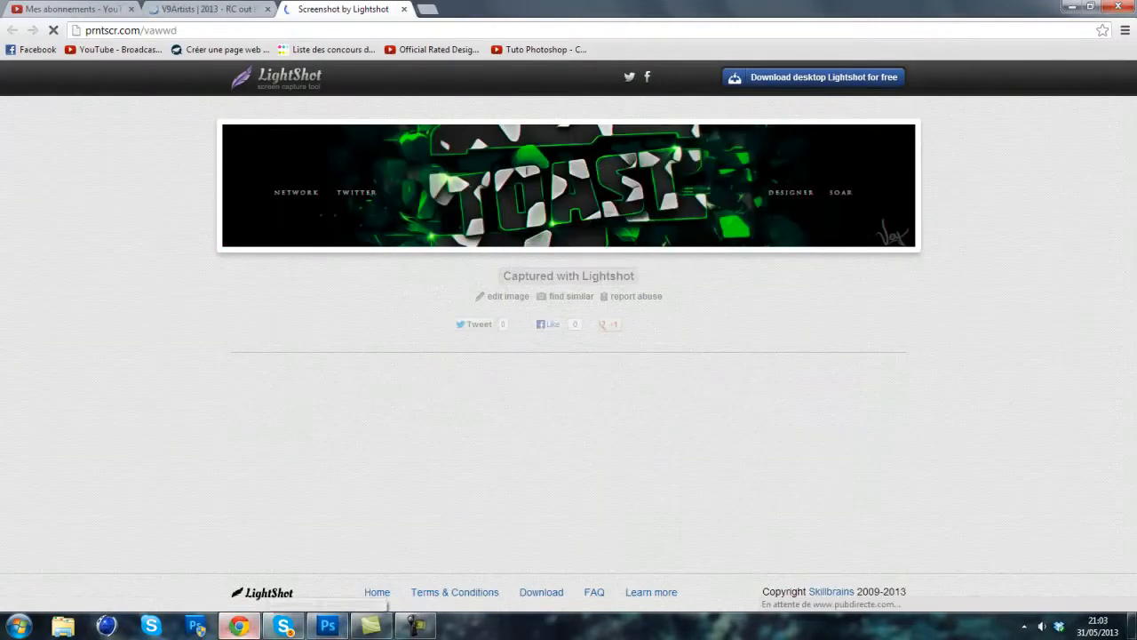
- Copy the green banner from Lightshot and stack it beneath the other thumbnails
{"action": "left_click", "coordinate": [327, 625]}
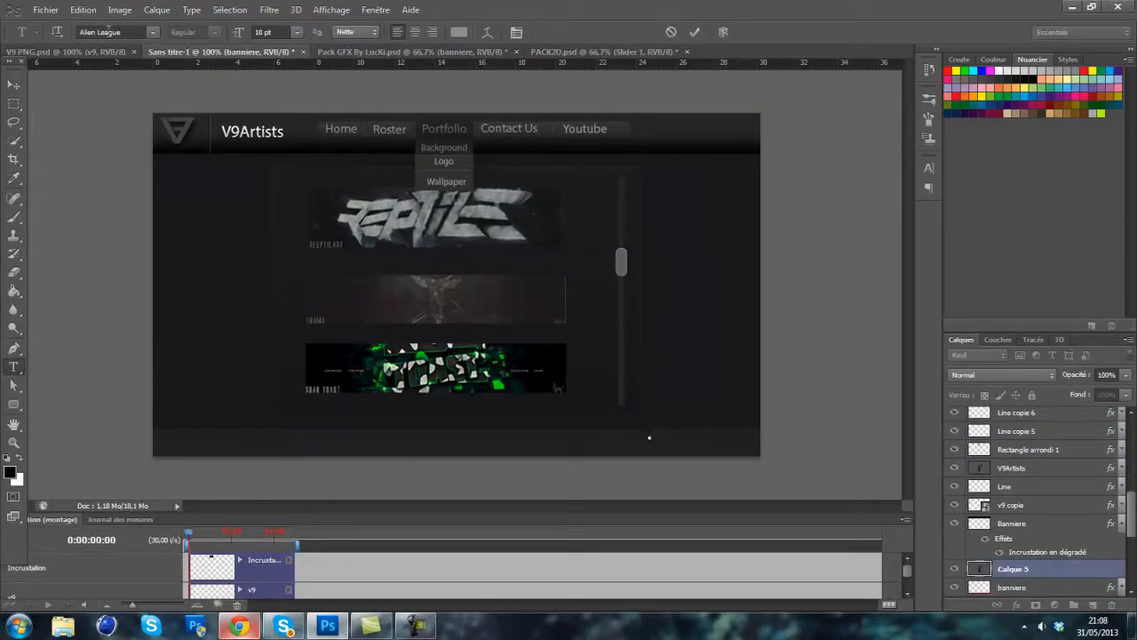
- Add the footer line "No copyright - LucKi" and a color-overlay backing panel behind the thumbnails
{"action": "type", "text": "No copyright  - LucKi"}
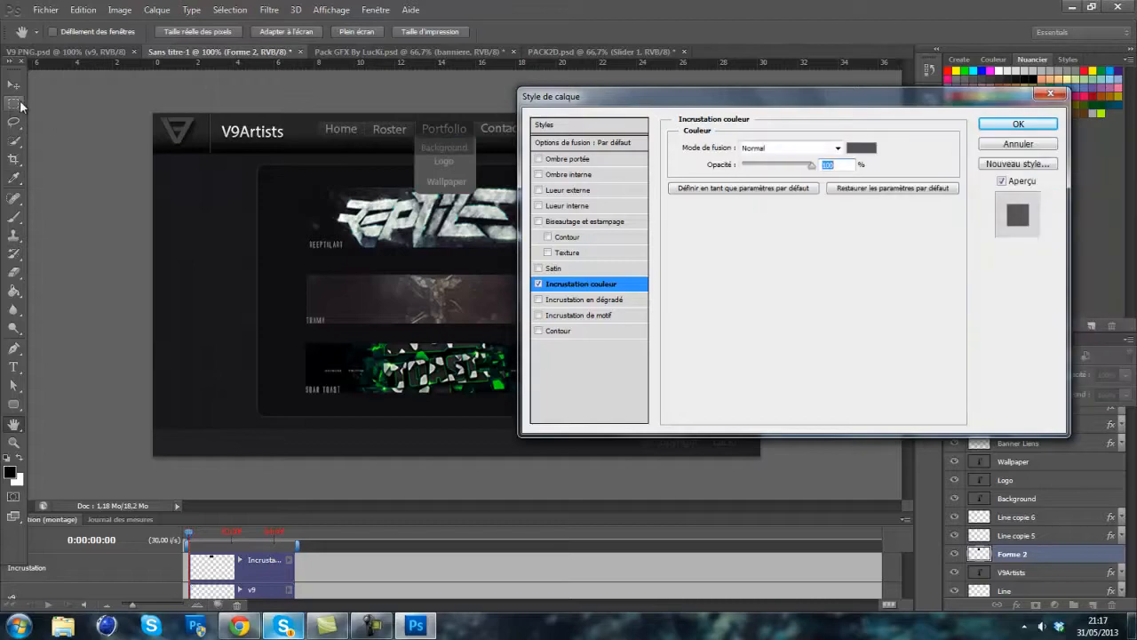
{"action": "left_click", "coordinate": [1018, 124]}
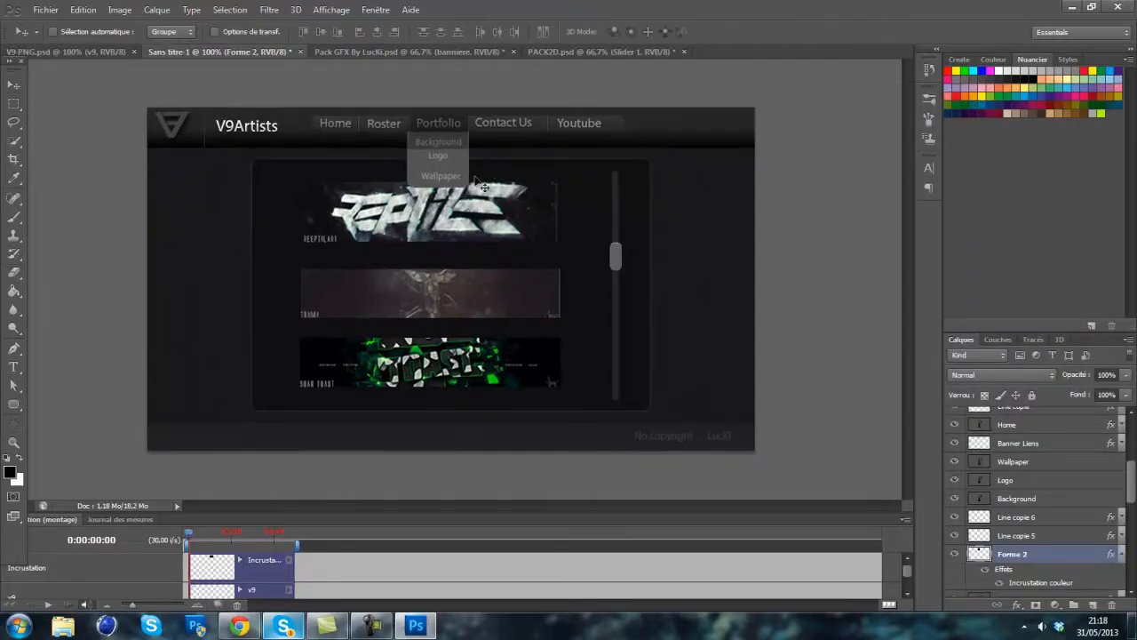